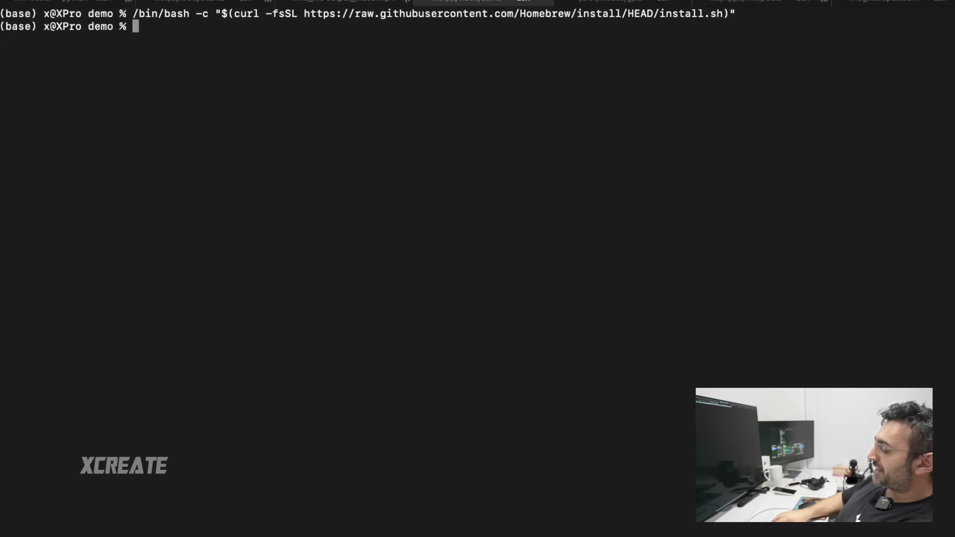
text(brew install pyt)
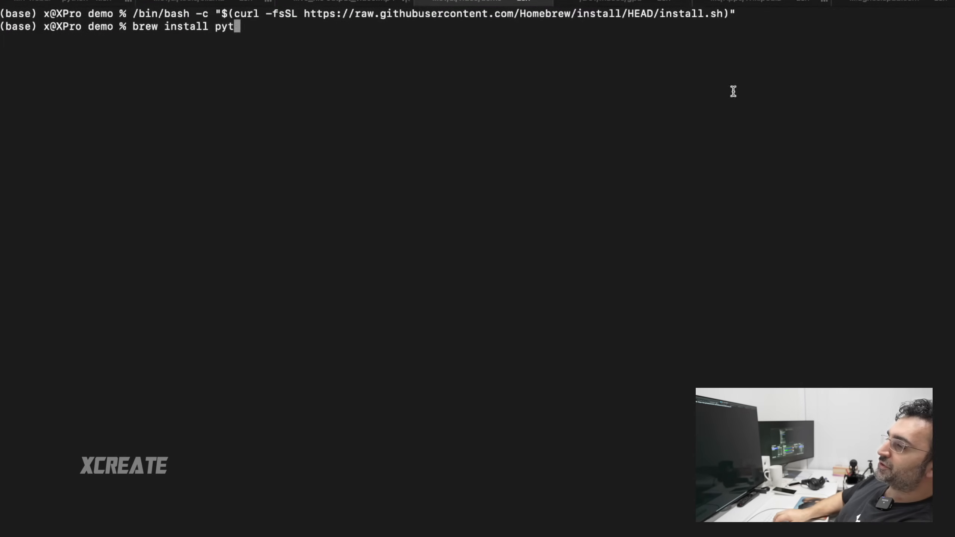
text(hon@3.10)
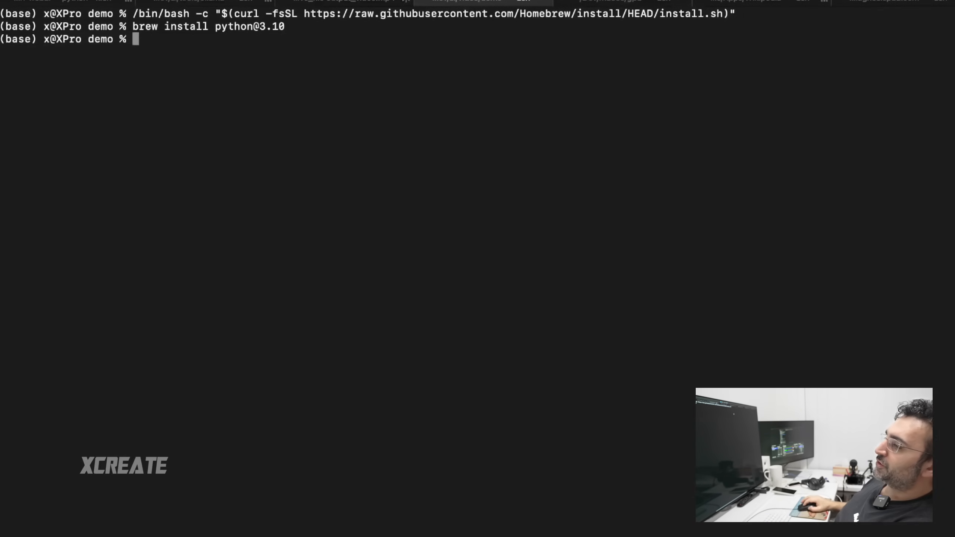
- Create the venv_wan environment with python3.10 and list the folder contents
text(python3.10 -m venv venv_wan)
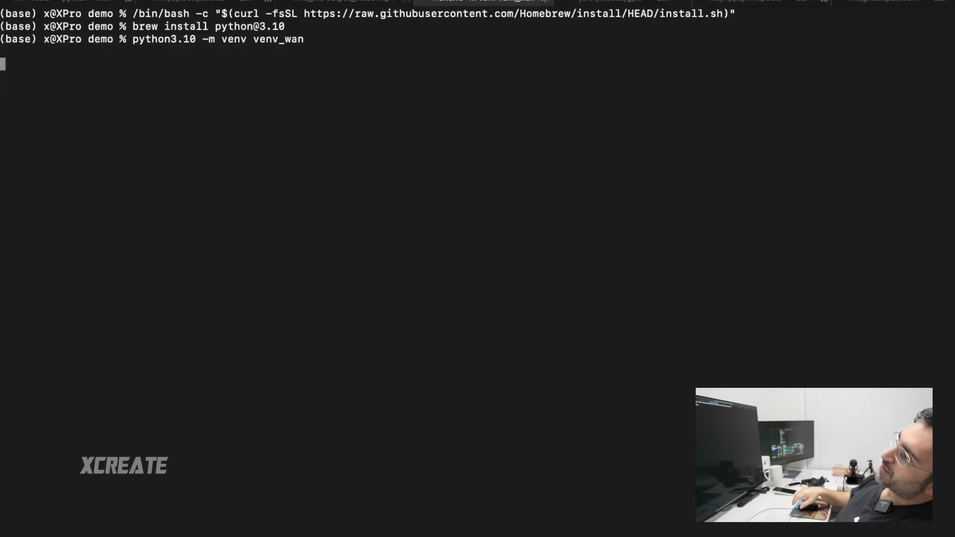
text(ls -l)
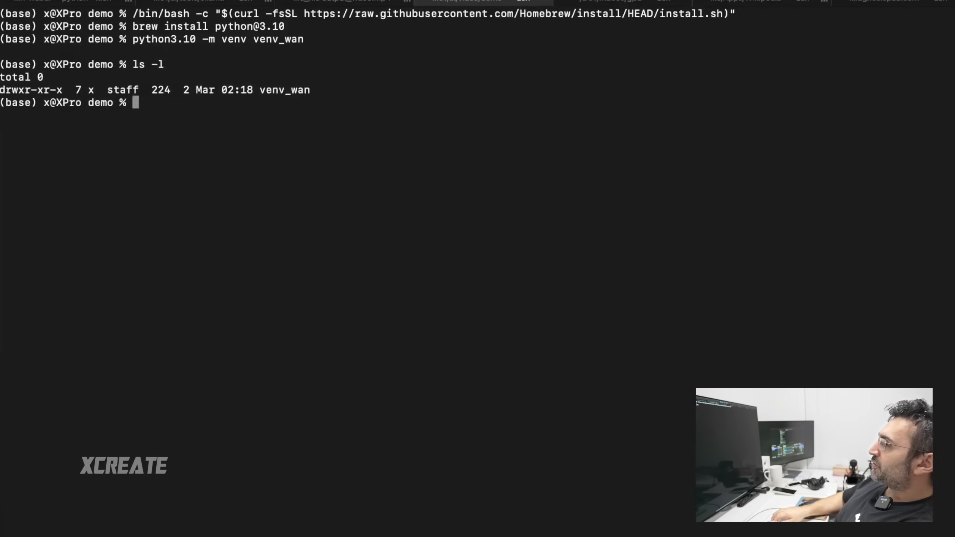
text(ls -la)
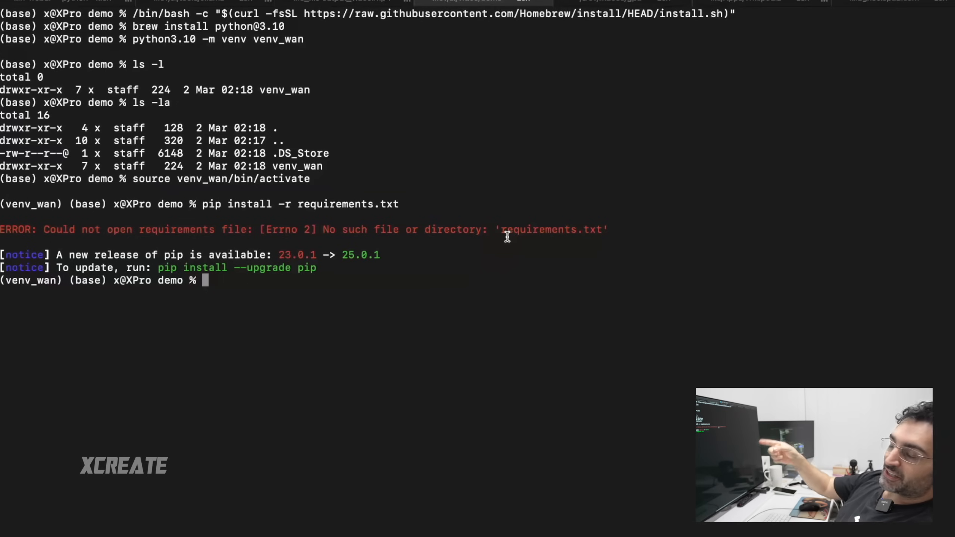
mouse_move(515, 196)
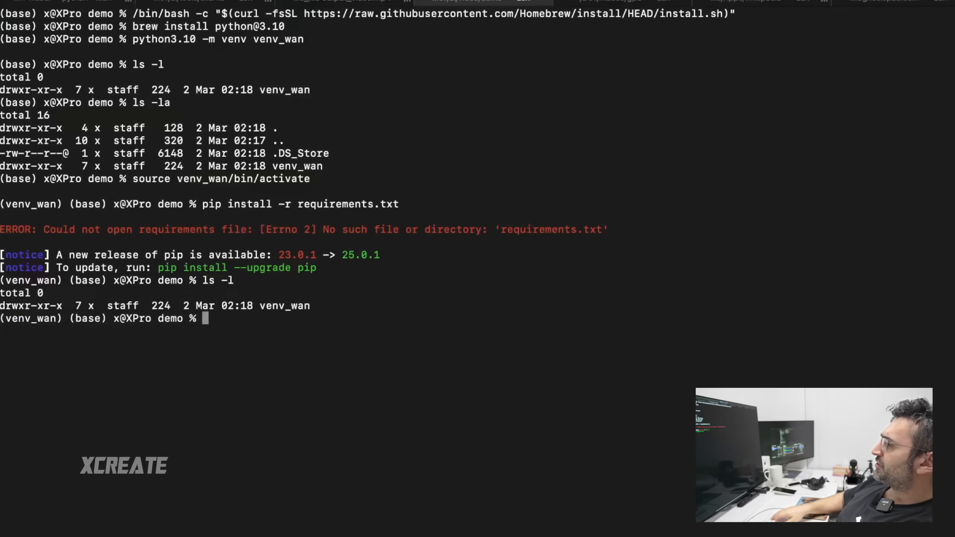
text(rm -rf venv_wan)
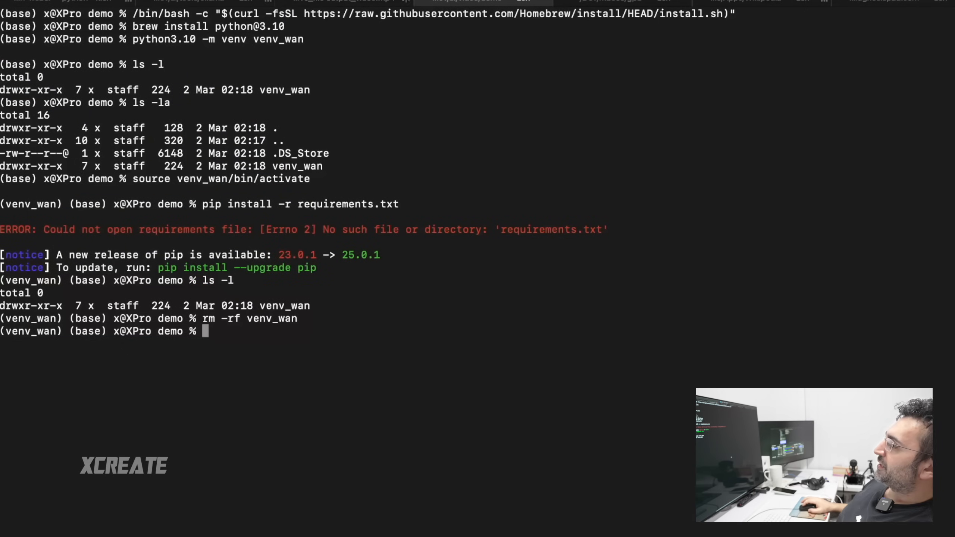
text(w install git)
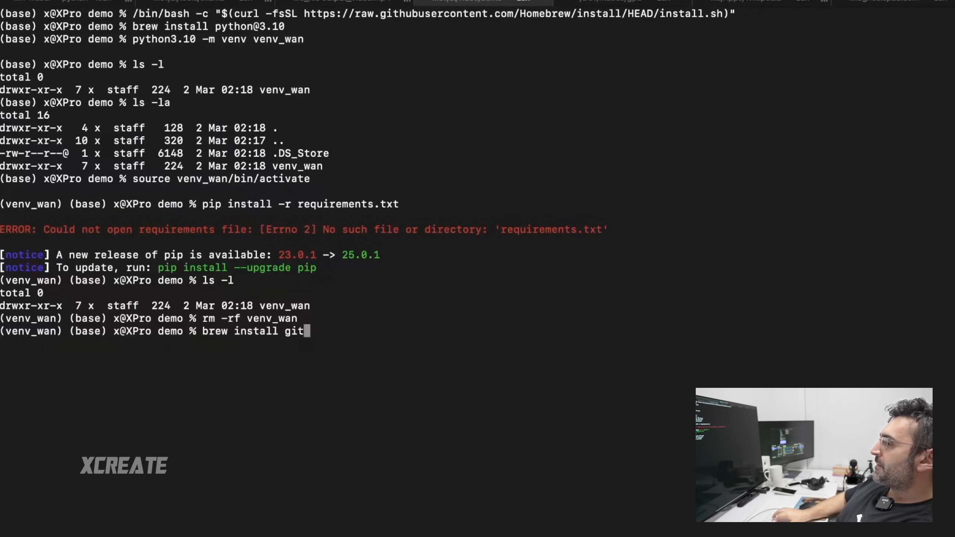
key(Return)
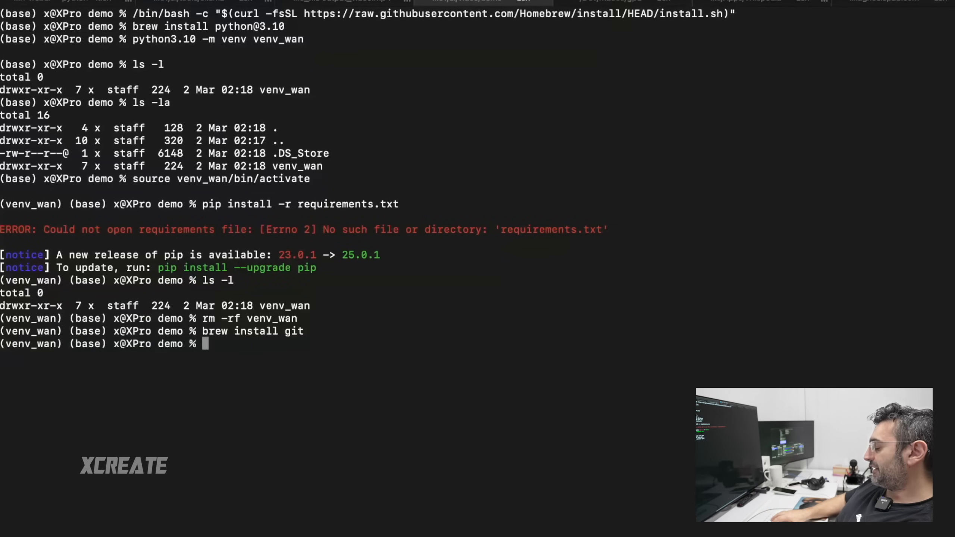
key(Return)
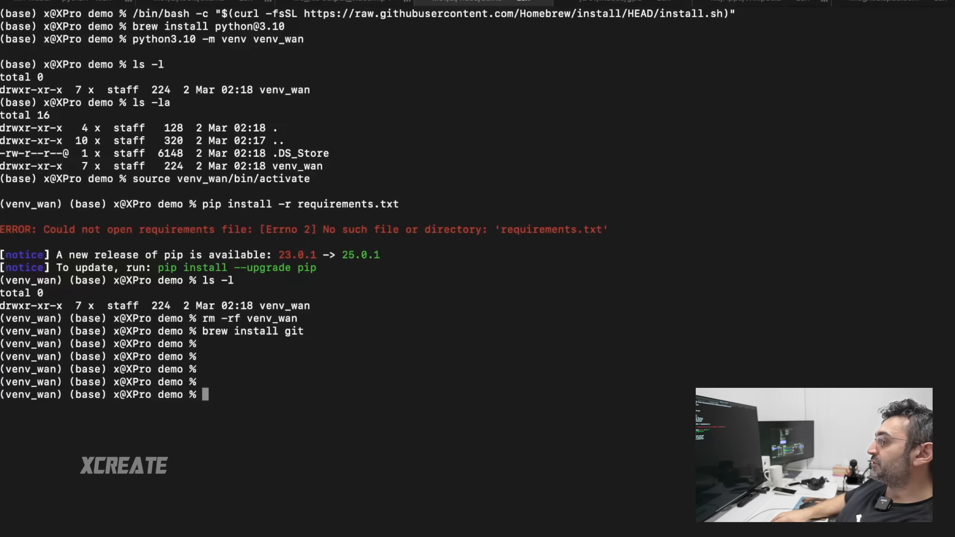
text(https://github.com/bakhti-ai/Wan2.1.git)
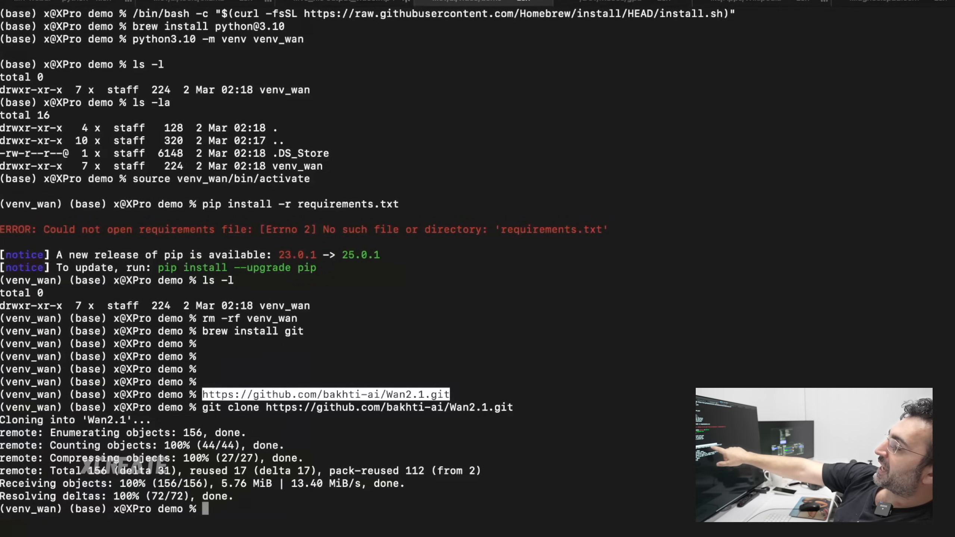
- In Wan2.1, create and activate venv_wan, then run 'pip install -r requirements.txt'
text(cd Wan2.1)
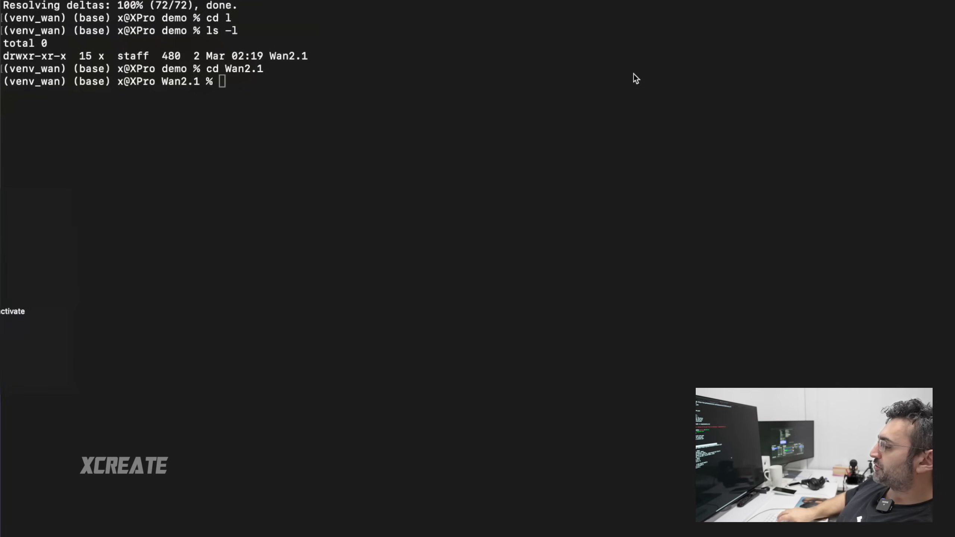
text(python3.10 -m venv venv_wan)
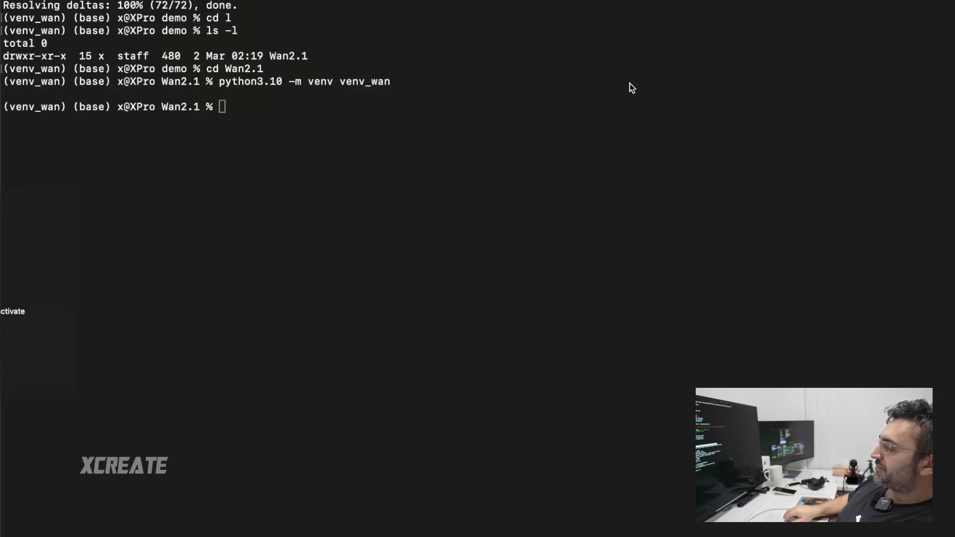
text(source venv_wan/bin/activate)
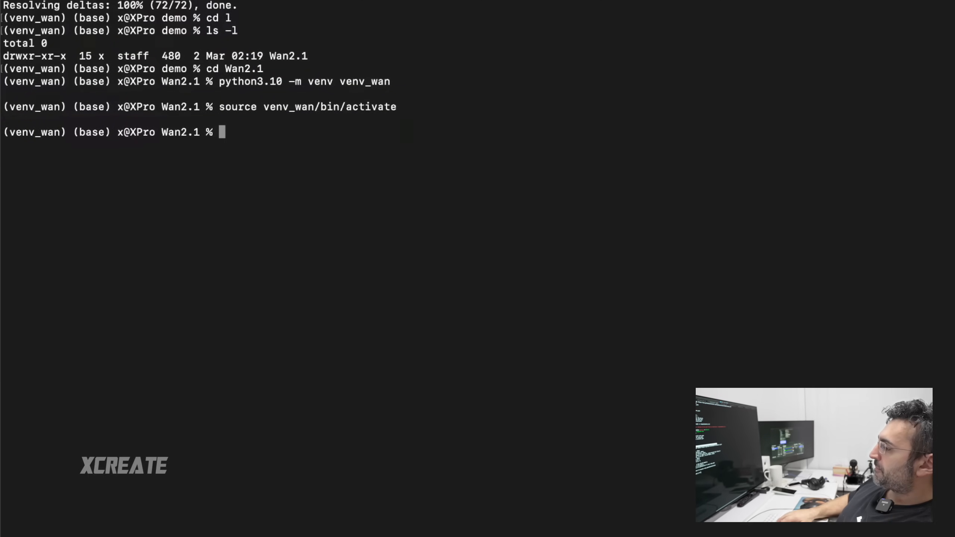
text(pip install -r requirements.txt)
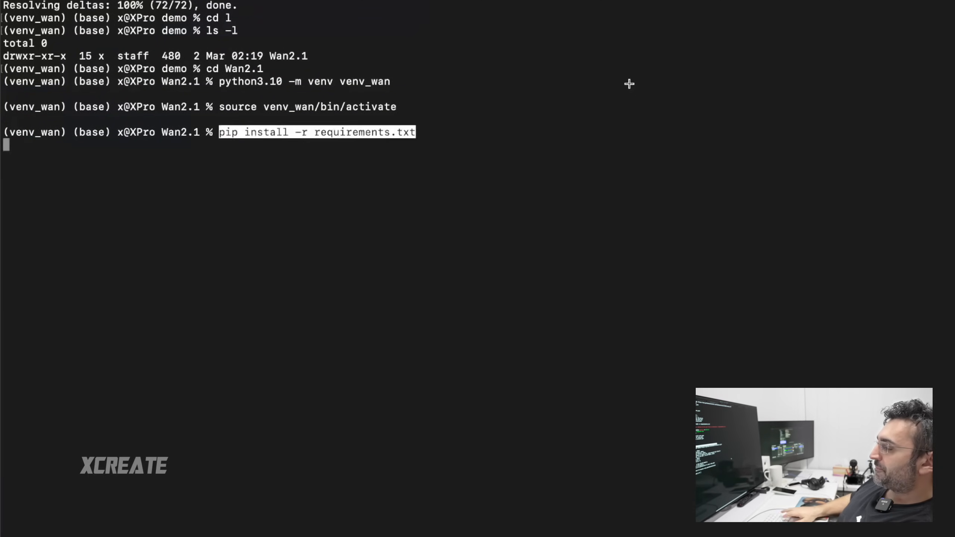